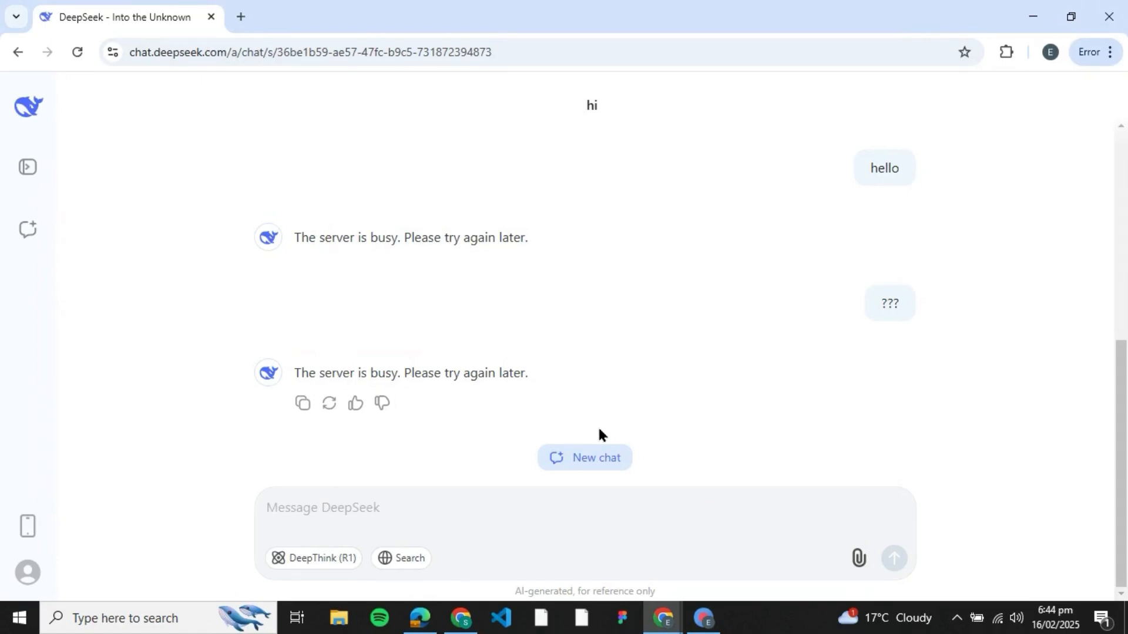
mouse_move(393, 363)
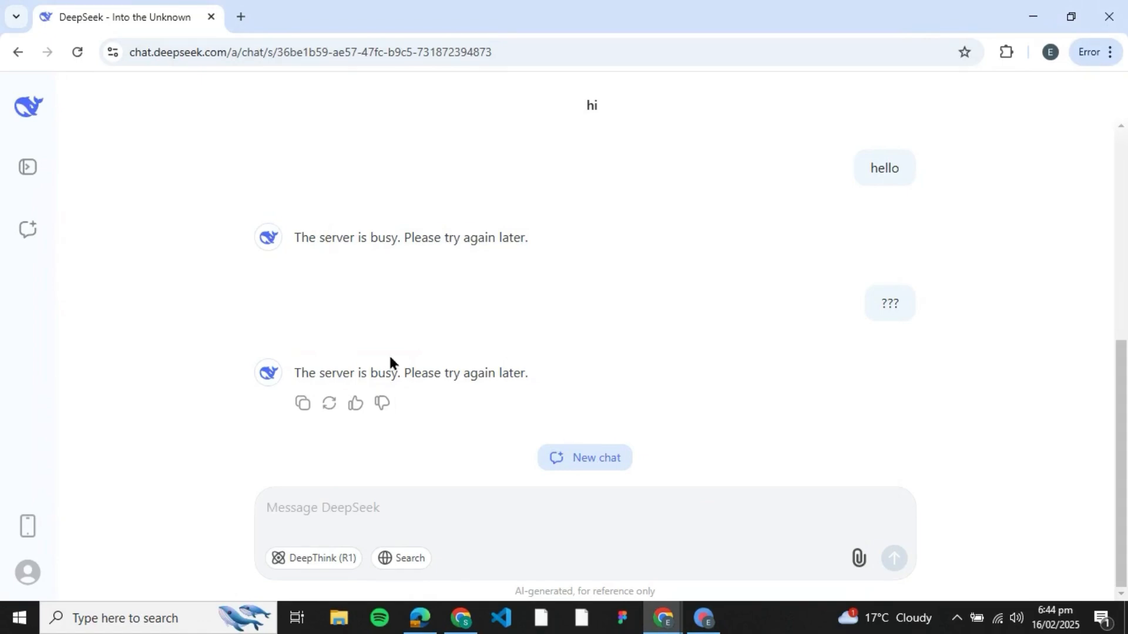
mouse_move(518, 451)
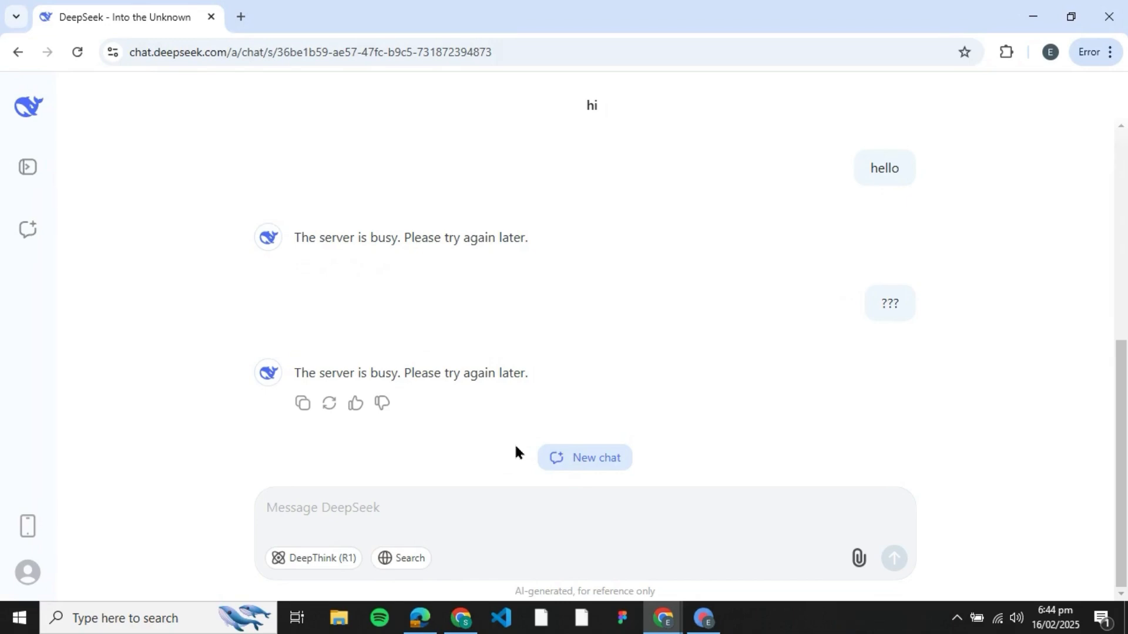
Step: Send another '?' message and see the server-busy error reply again
left_click(488, 507)
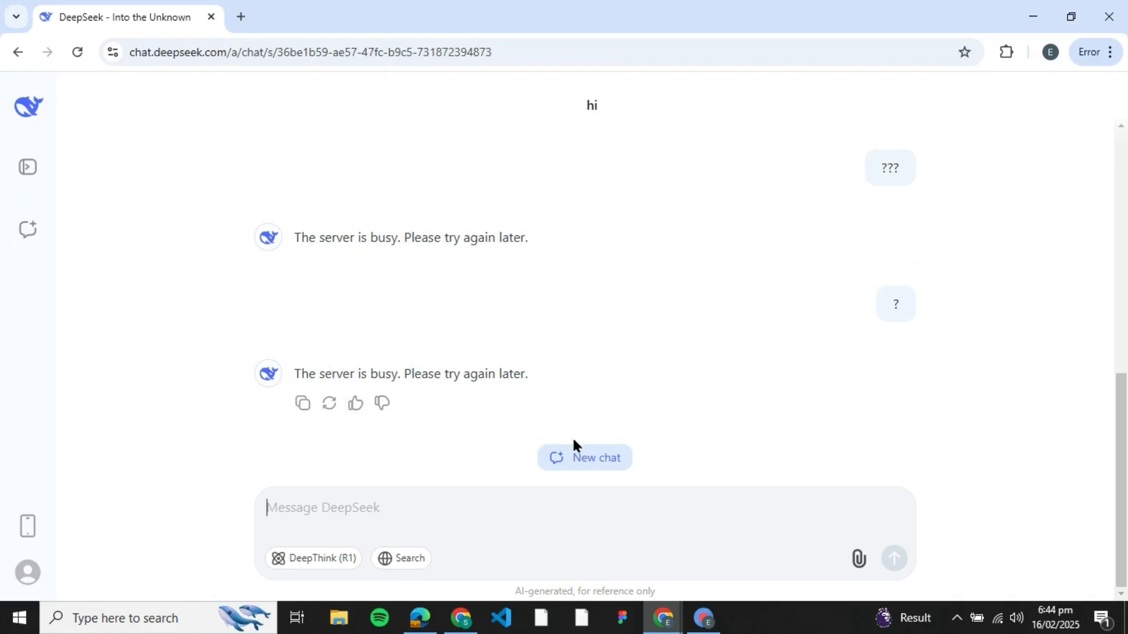
mouse_move(457, 464)
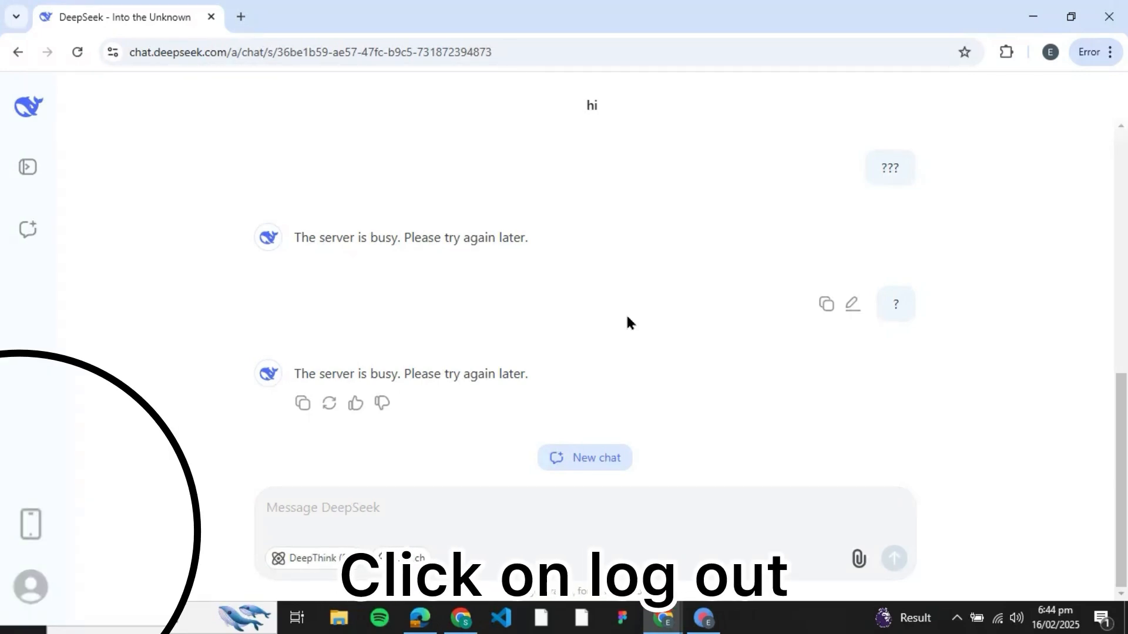
left_click(30, 587)
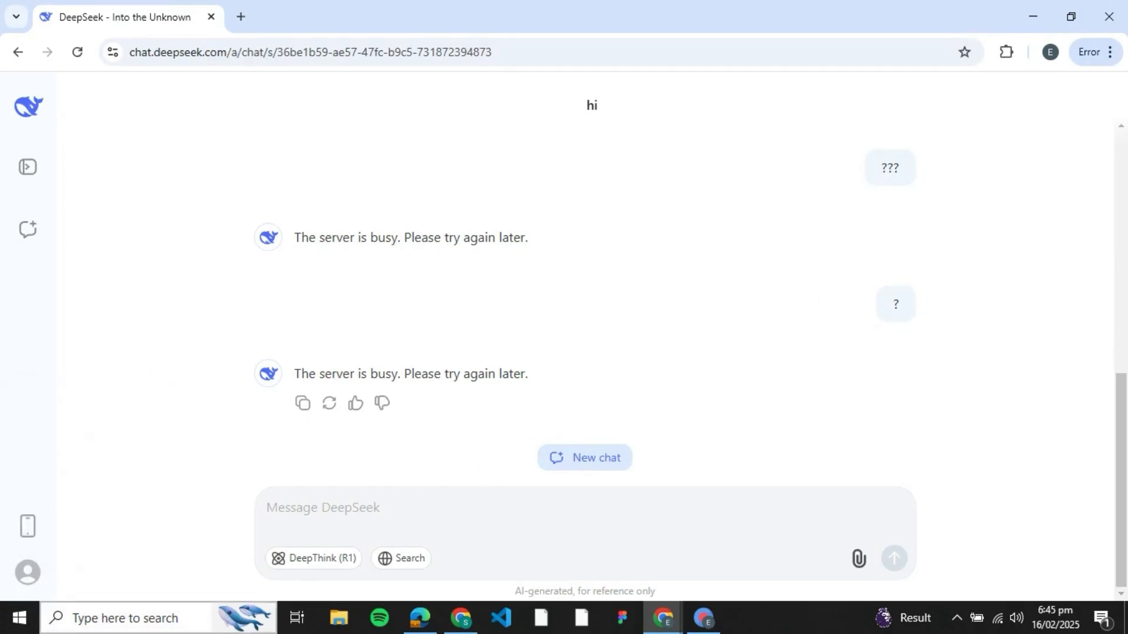
mouse_move(412, 472)
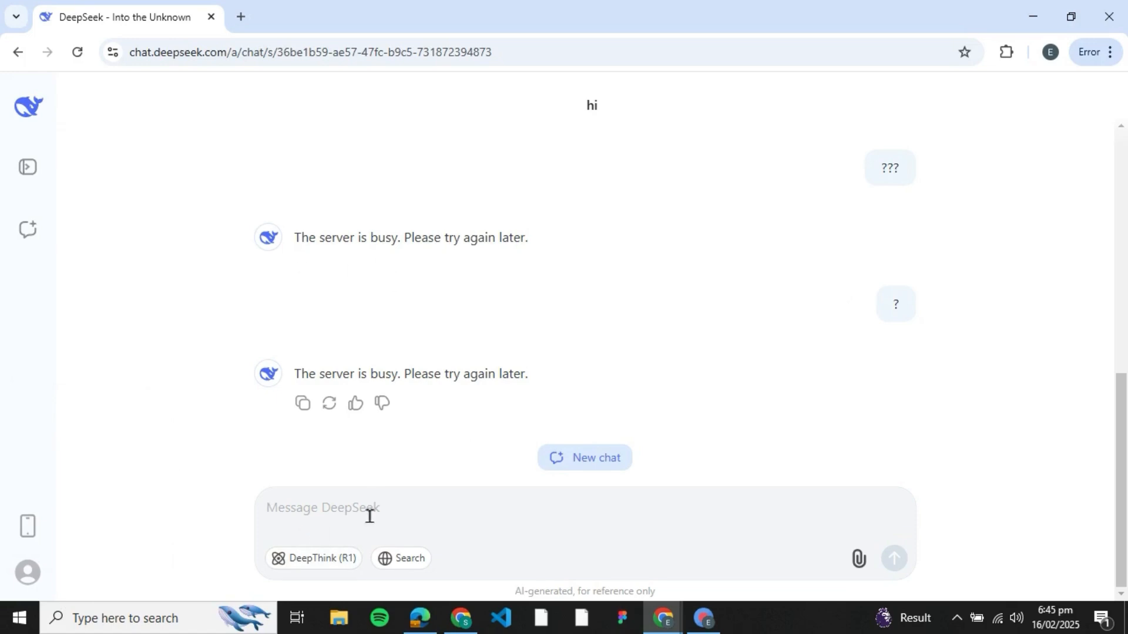
mouse_move(172, 501)
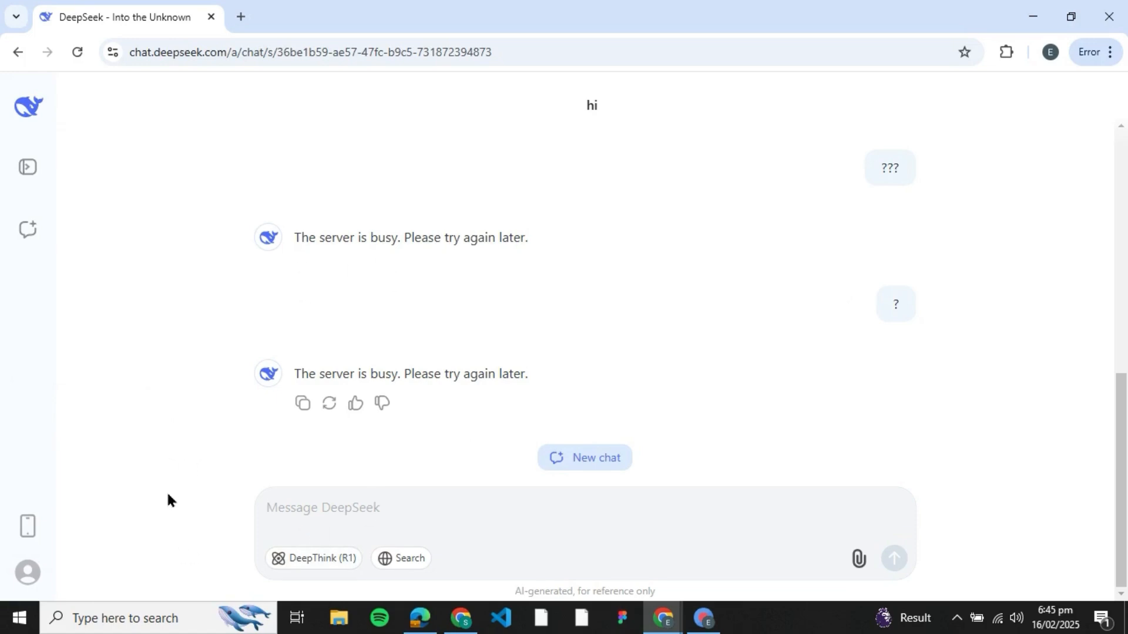
Step: Delete Chrome's stored on-device site data for chat.deepseek.com via the site-info panel
left_click(113, 52)
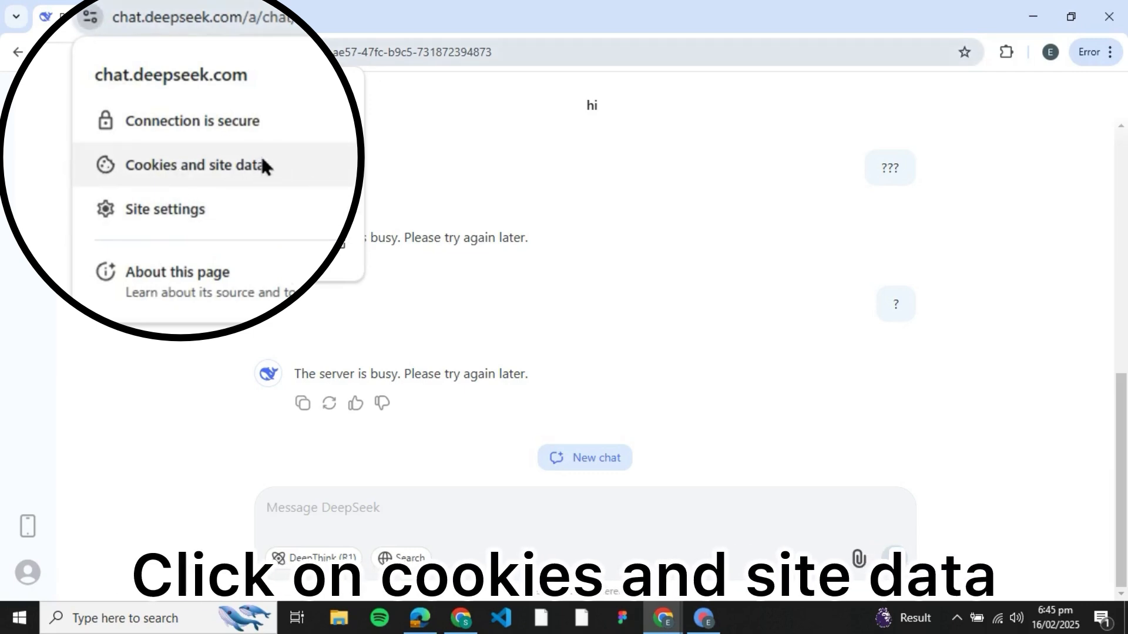
left_click(197, 165)
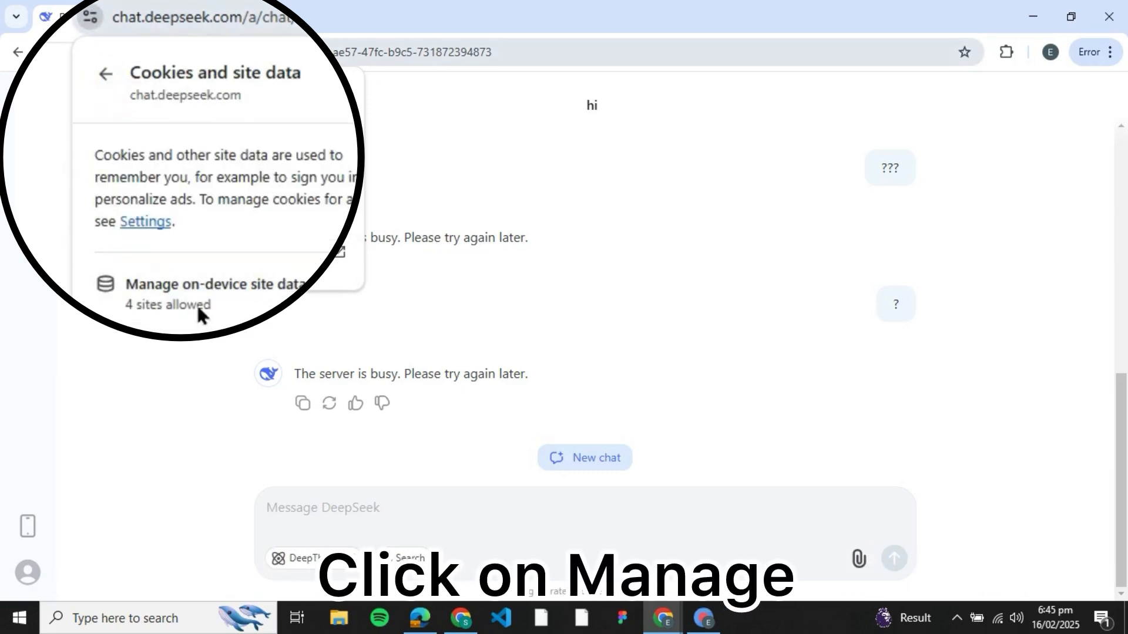
left_click(213, 284)
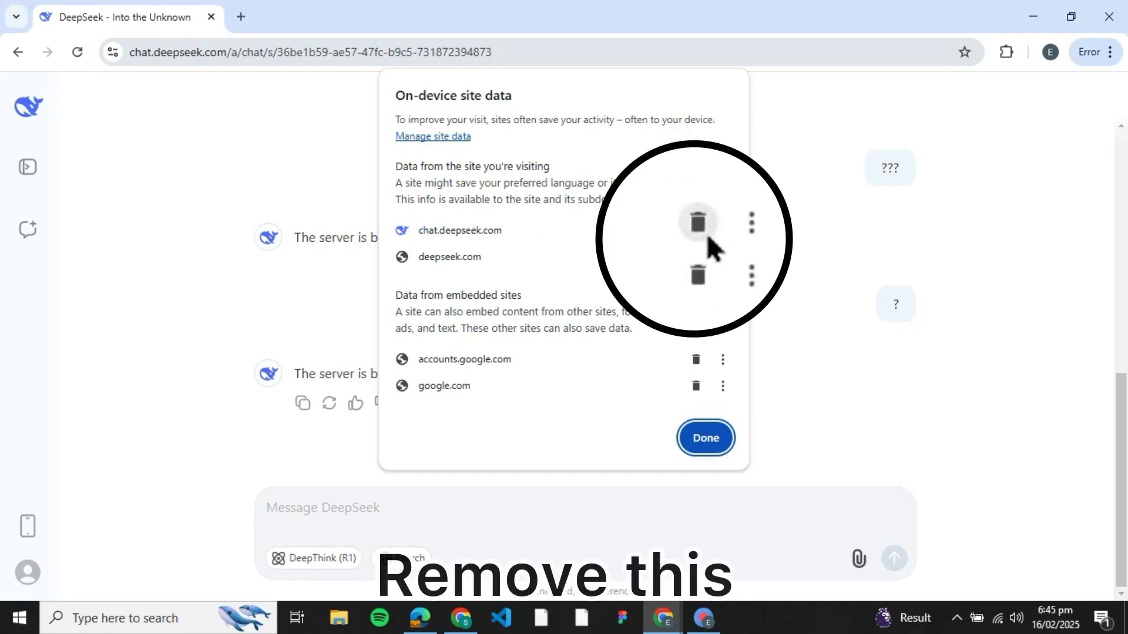
left_click(695, 222)
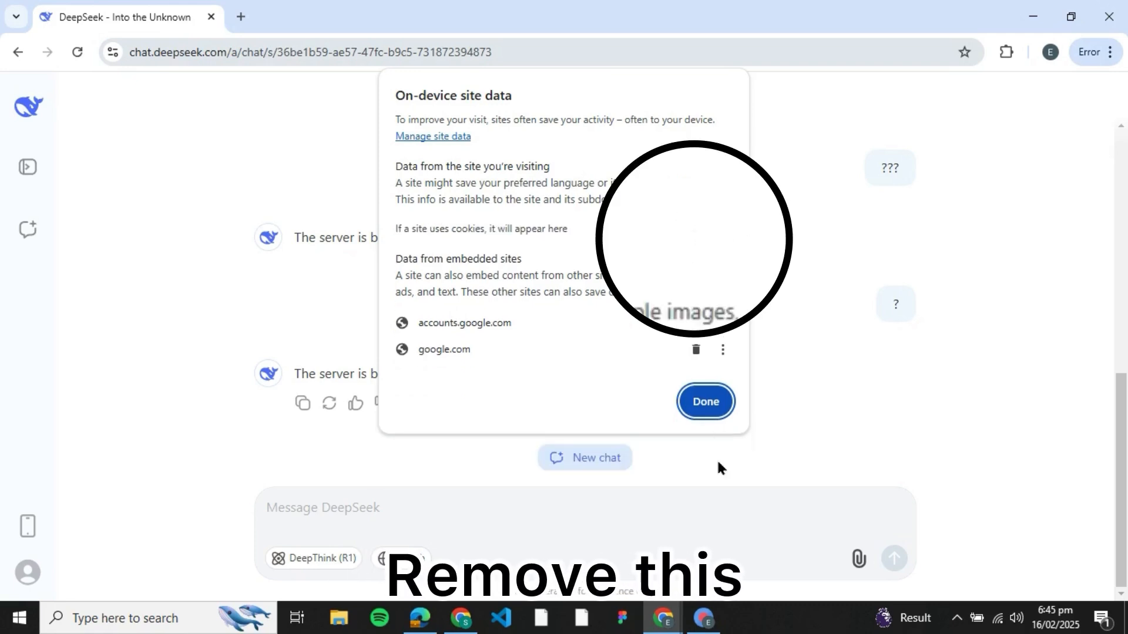
left_click(703, 401)
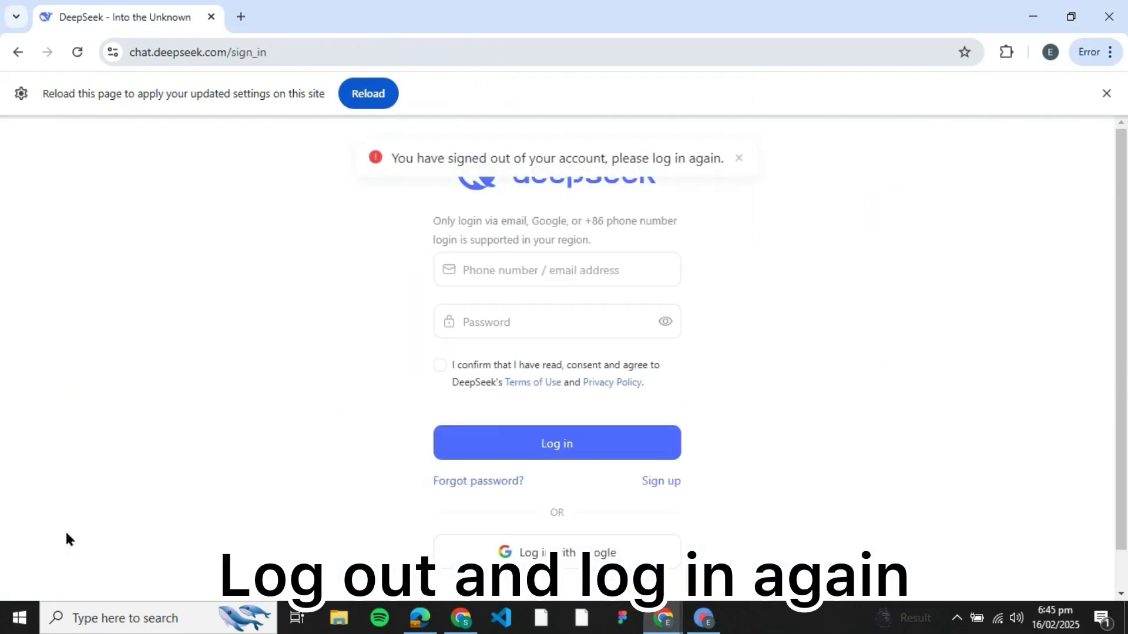
Step: Choose 'Log in with Google' on the DeepSeek sign-in page
left_click(556, 552)
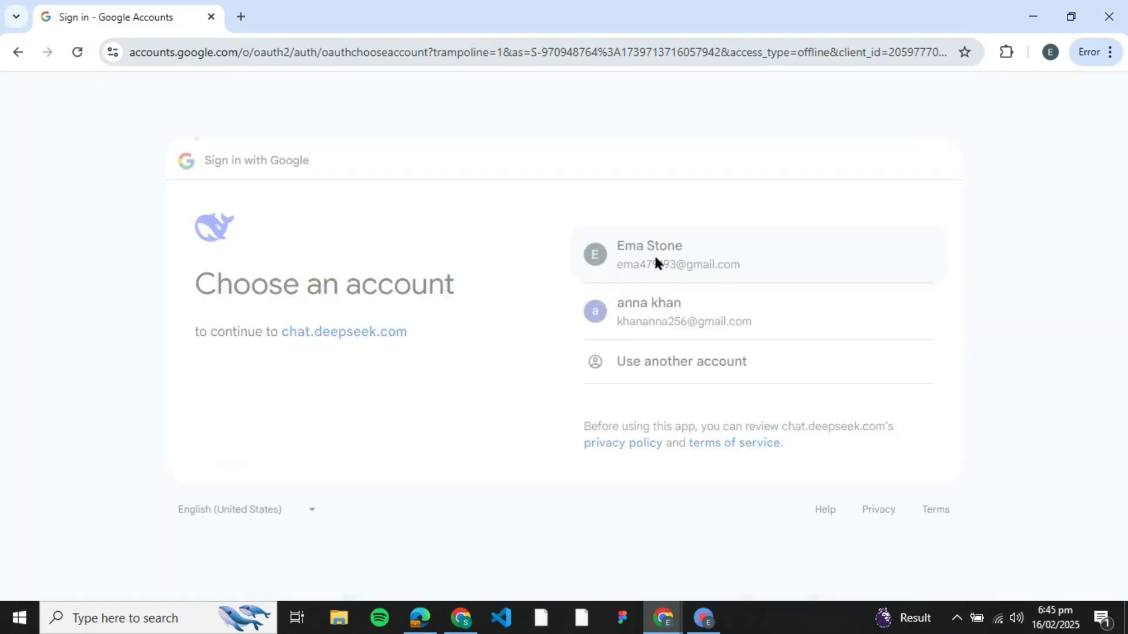
Step: Sign in with the first listed Google account and continue back to DeepSeek
left_click(647, 255)
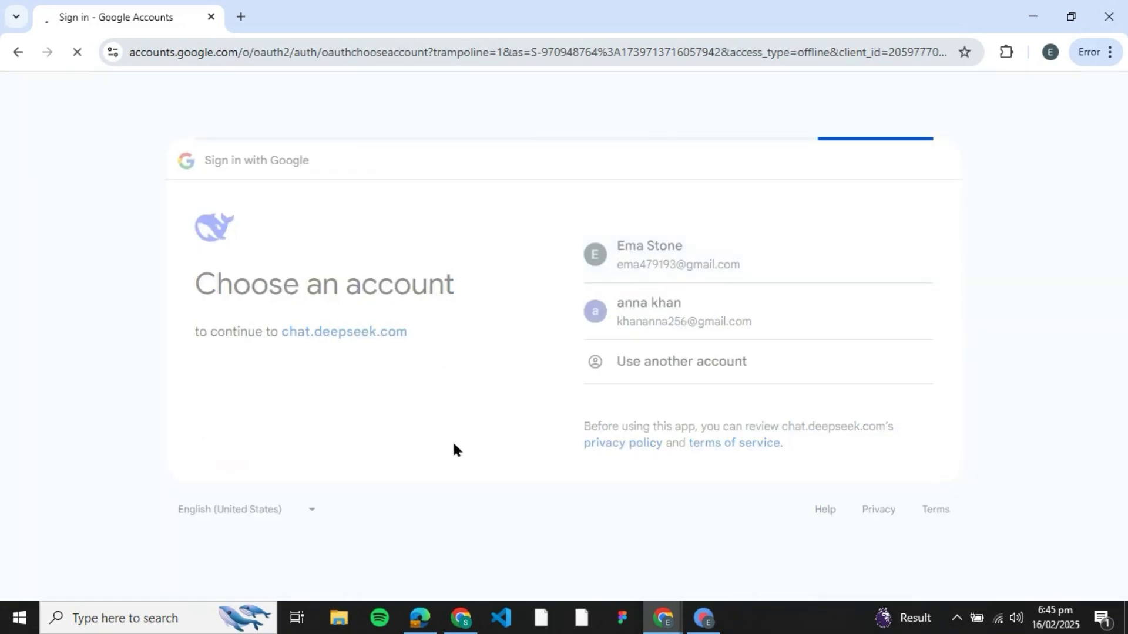
left_click(649, 254)
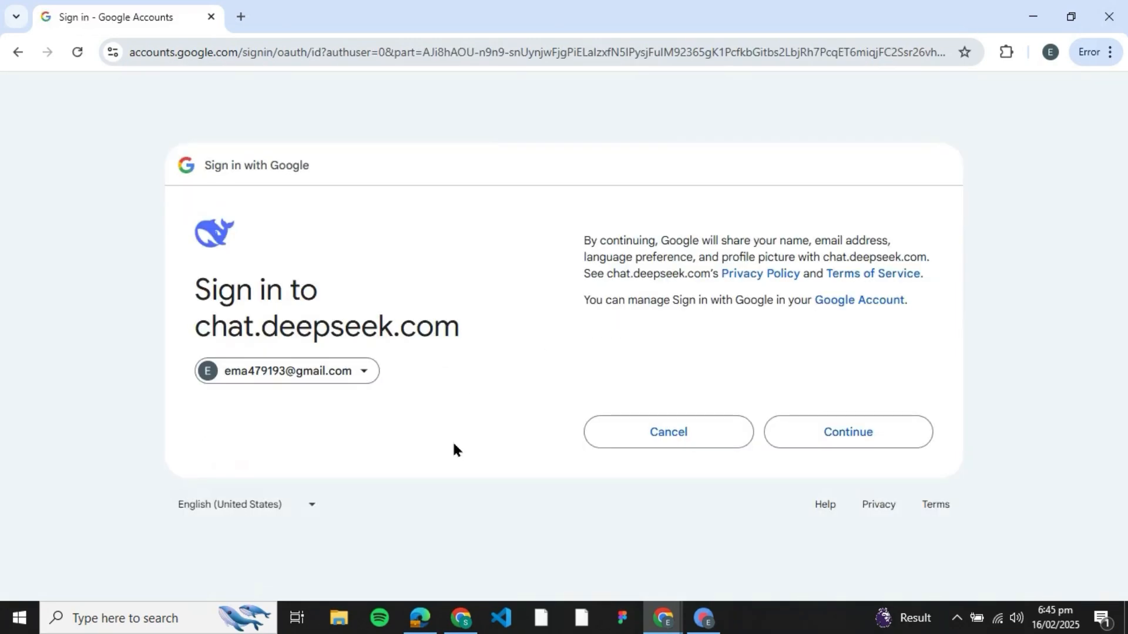
left_click(847, 432)
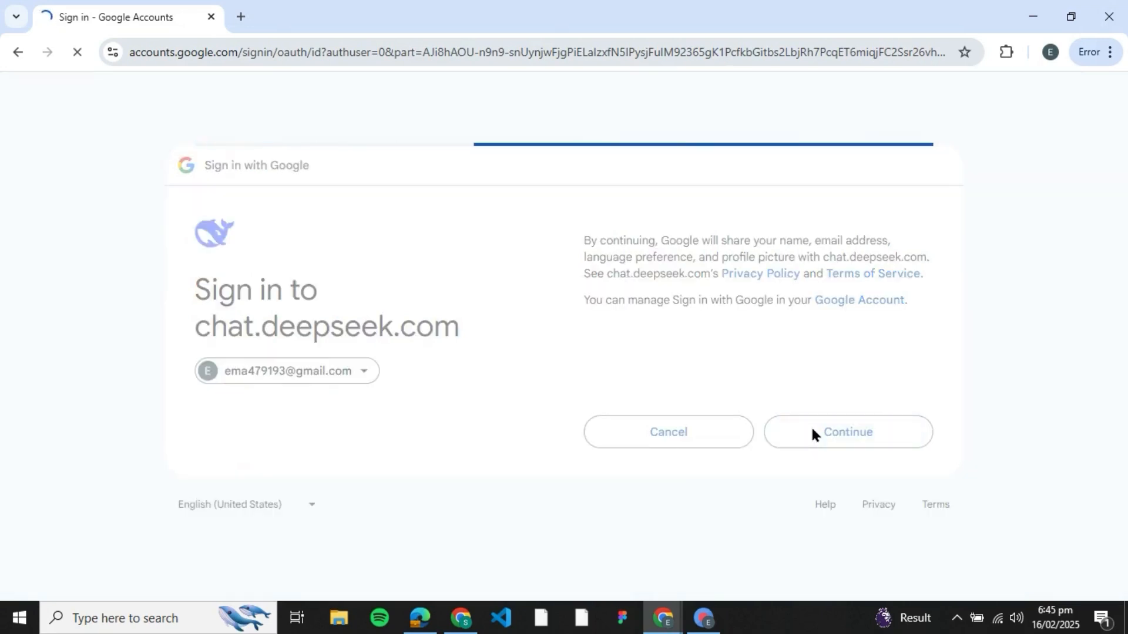
left_click(847, 431)
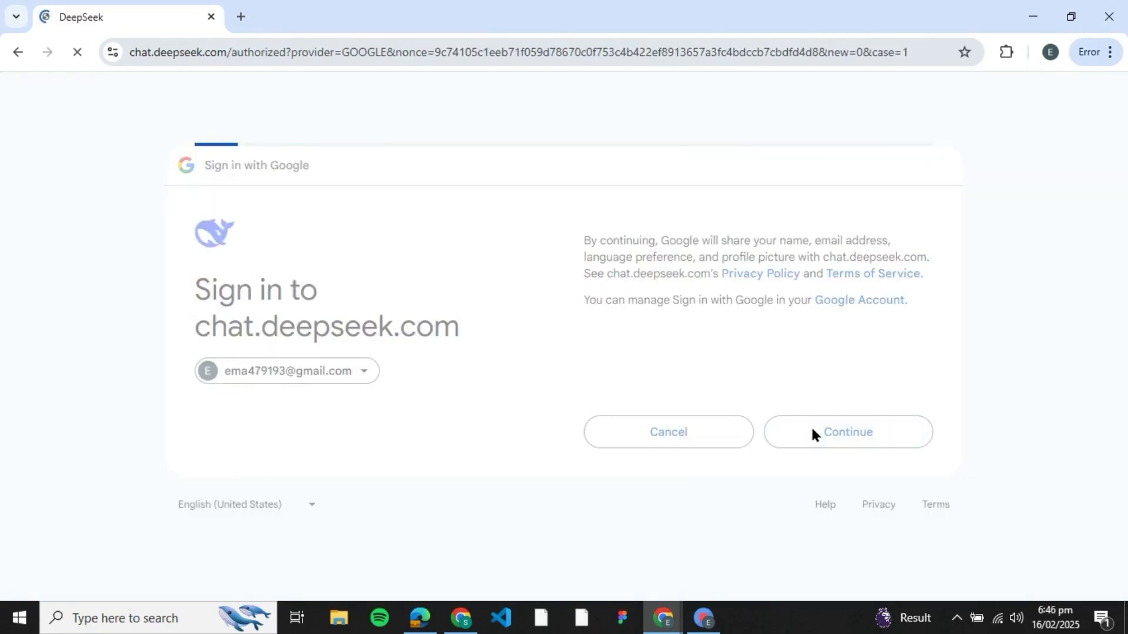
left_click(847, 432)
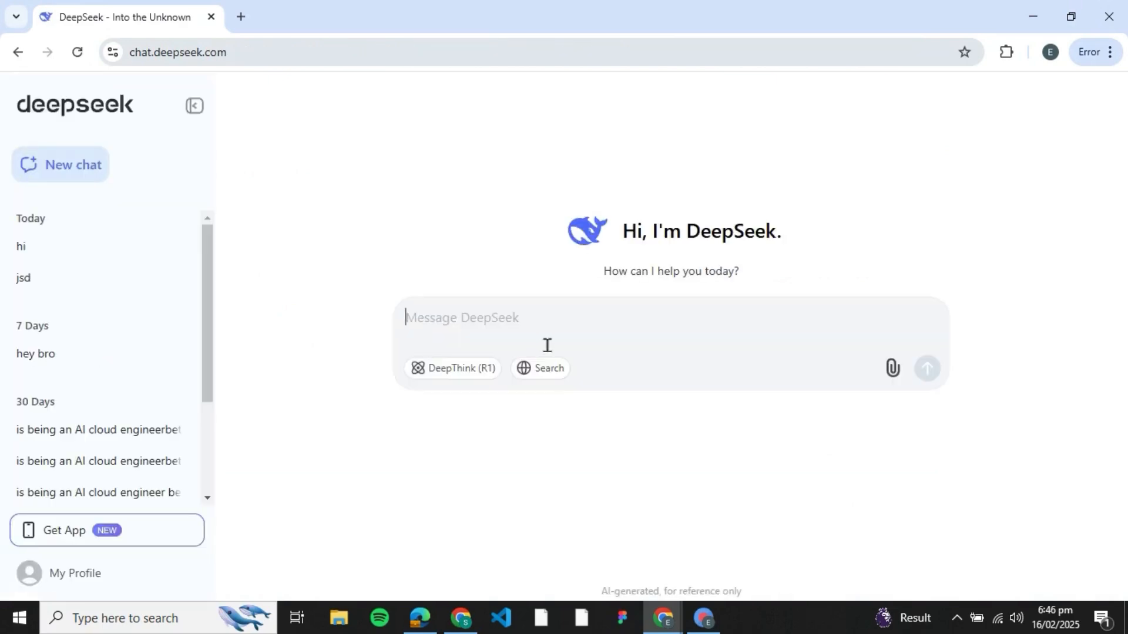
Step: Send 'hi' in a fresh chat and receive a normal greeting reply
type("hi")
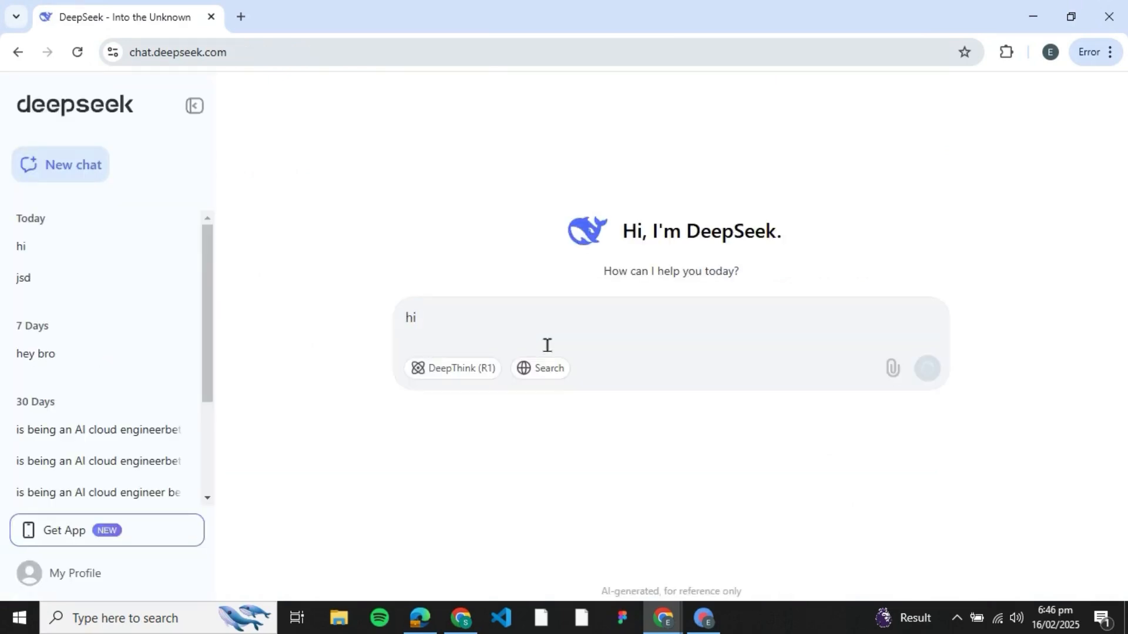
left_click(927, 368)
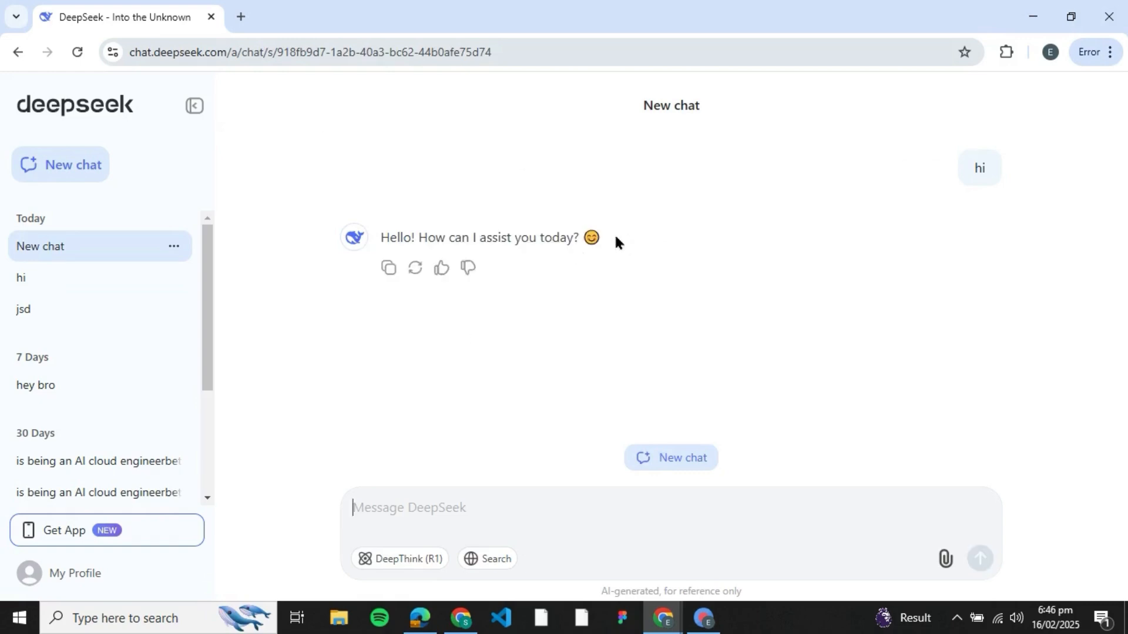
mouse_move(424, 262)
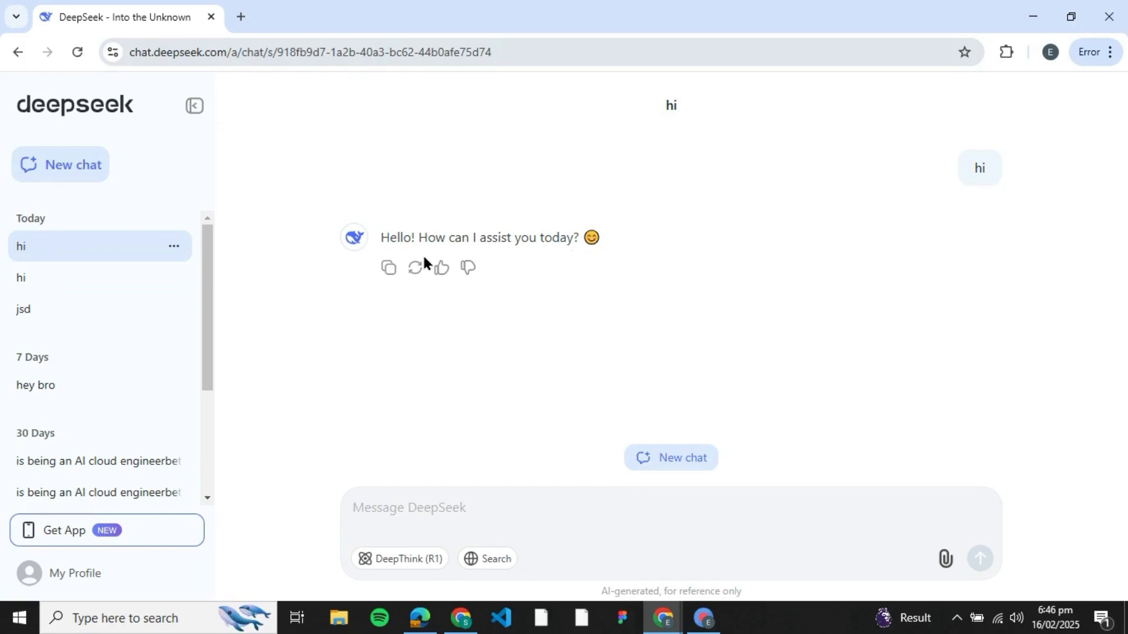
left_click(504, 507)
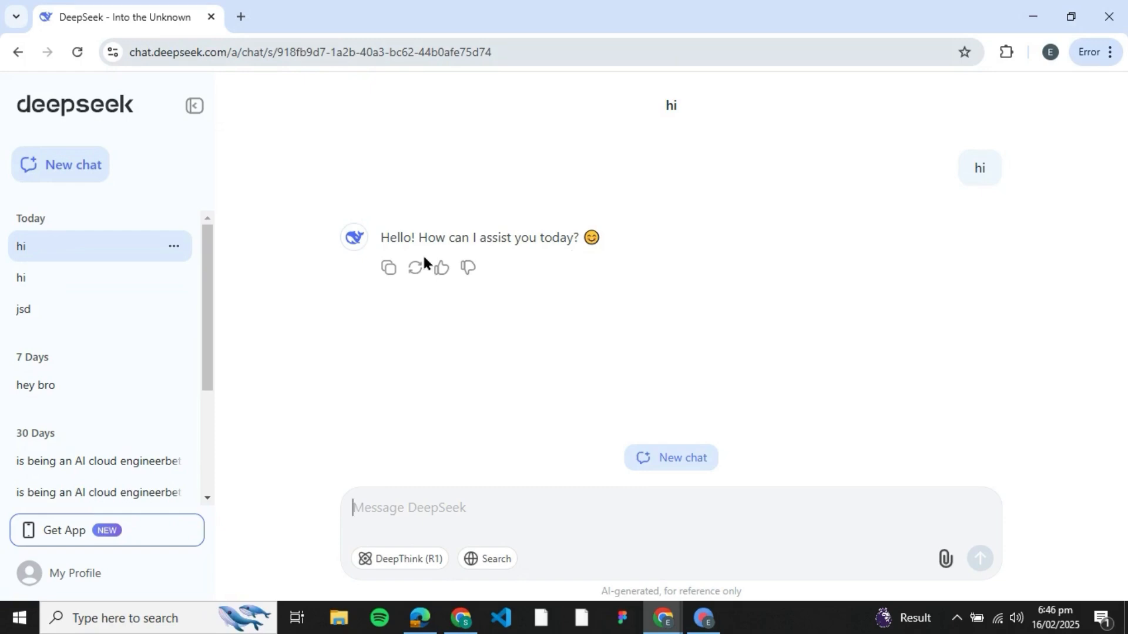